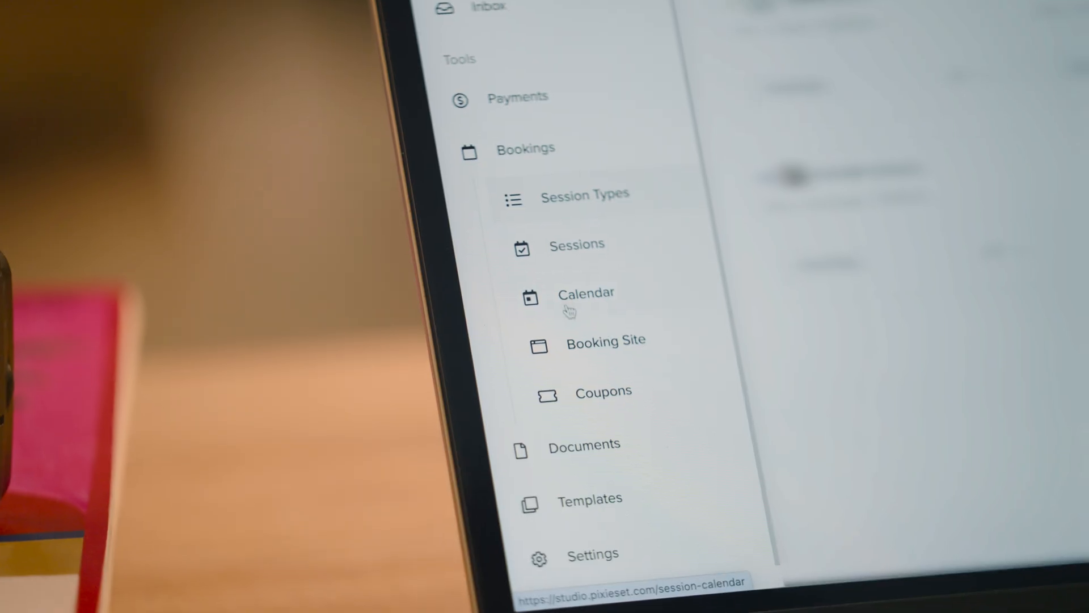
Step: Draft the Fall Sale coupon FALL20 at 20 percent off with November 2024 dates
click(601, 391)
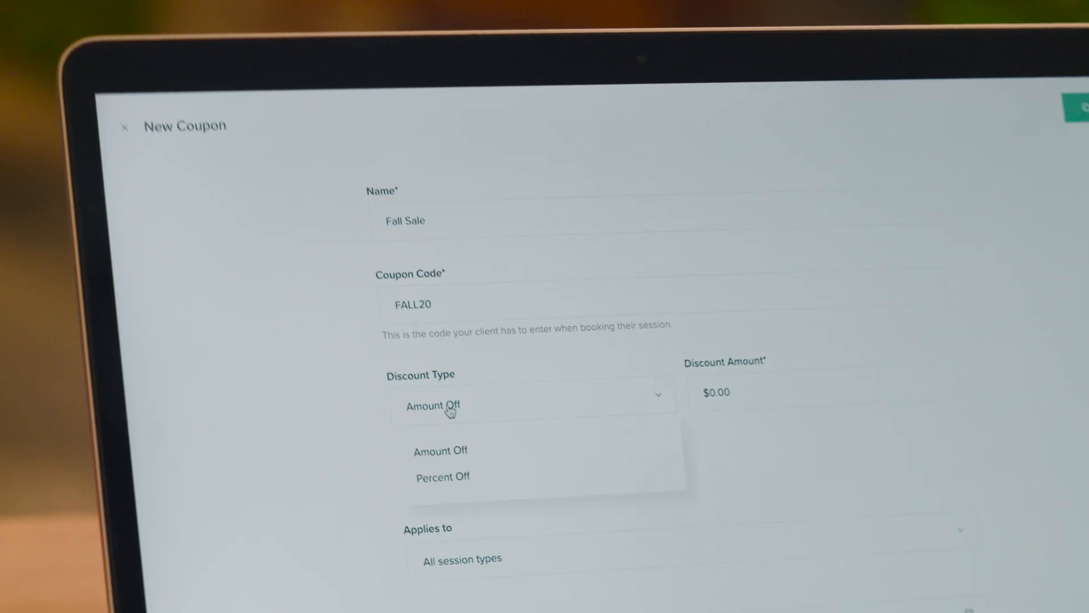
click(442, 477)
text(20)
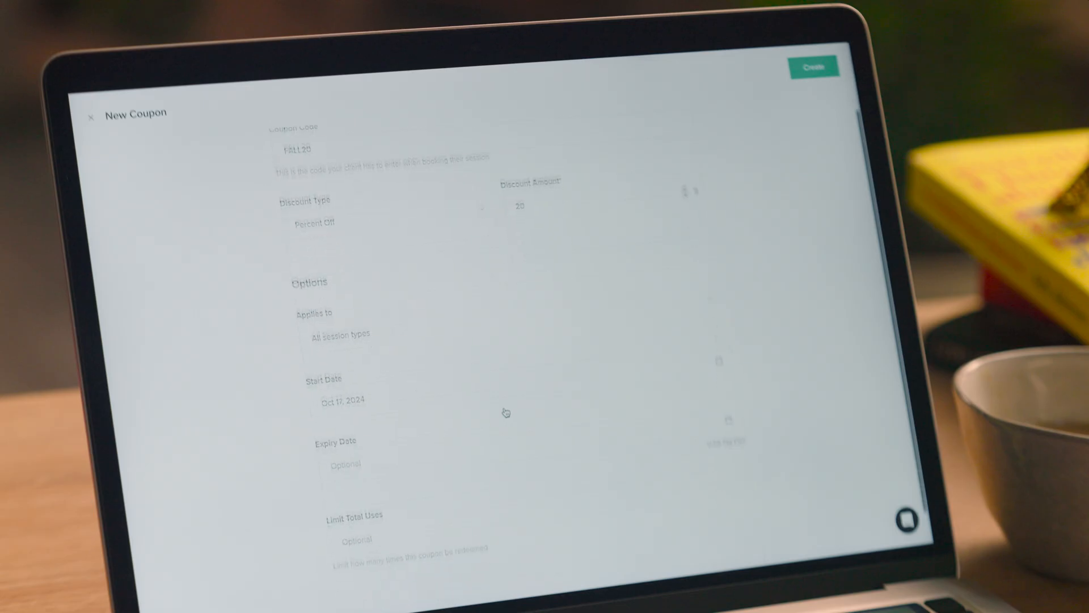
click(340, 400)
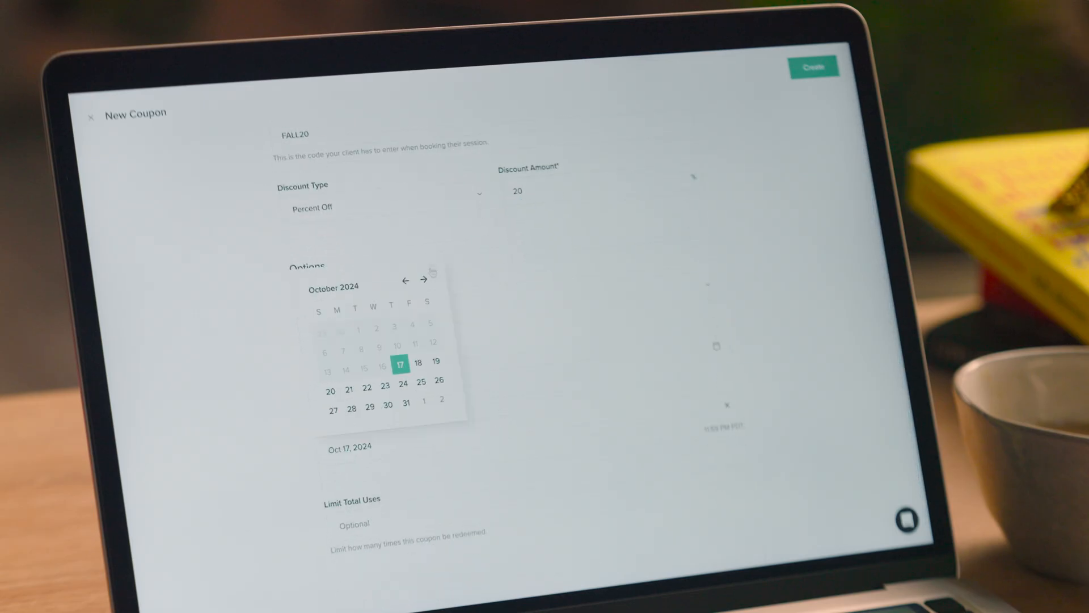
click(422, 279)
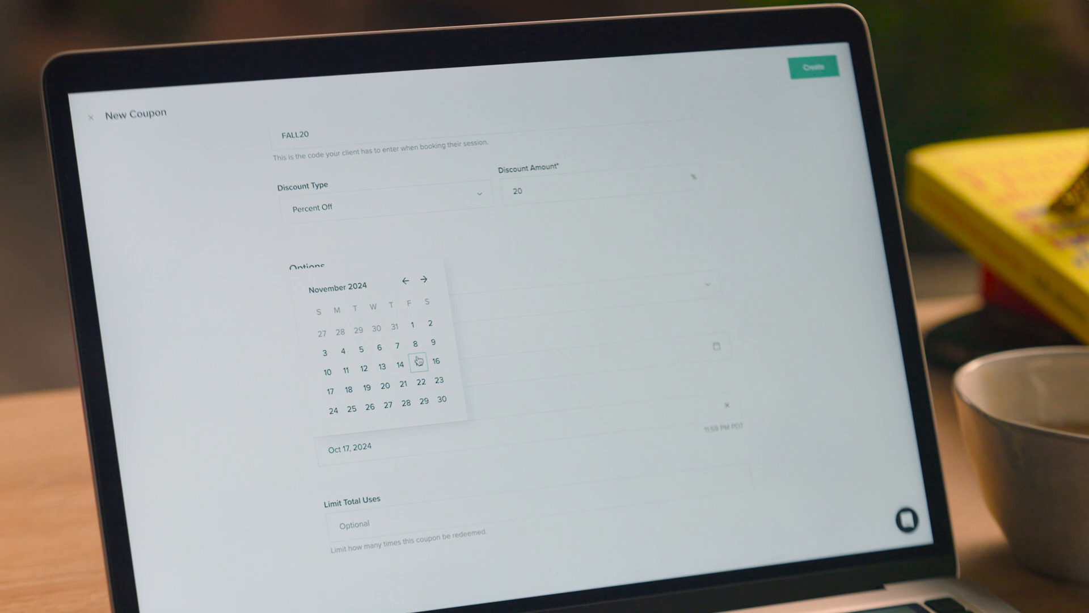
click(418, 361)
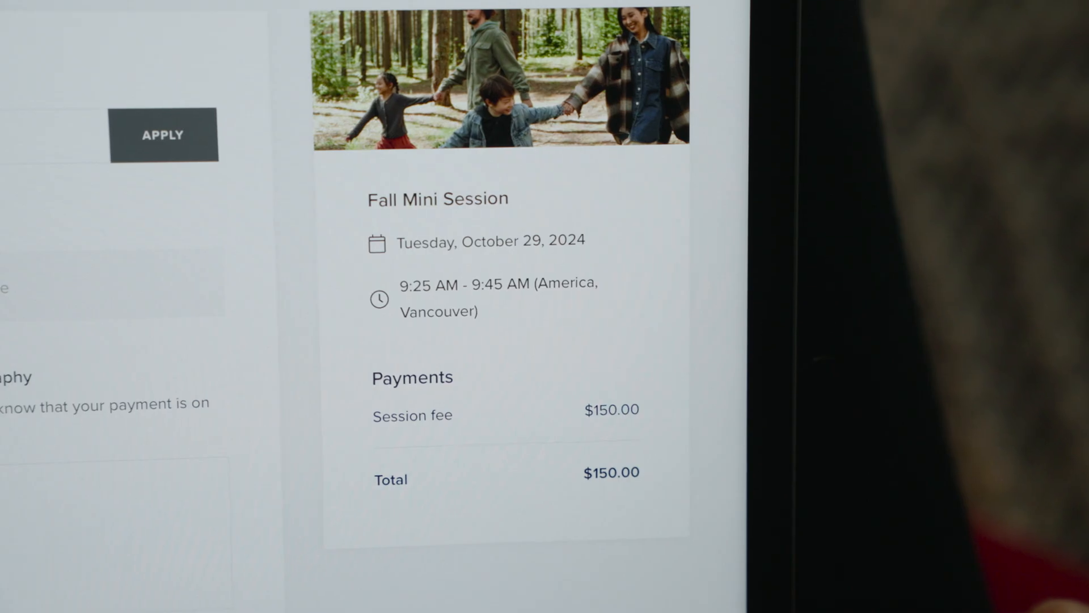
click(164, 135)
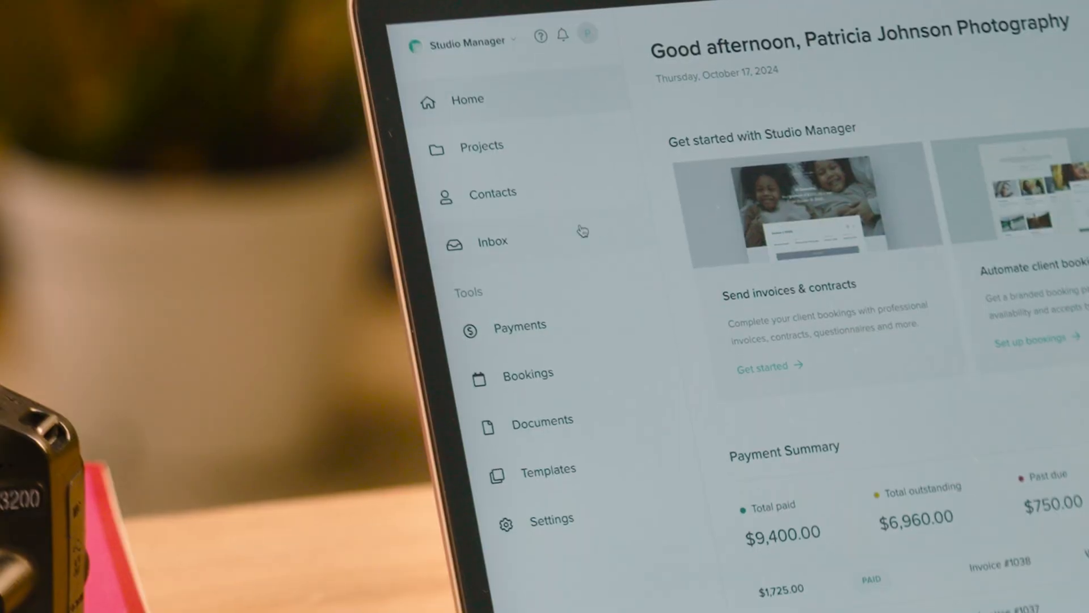
Step: Message a client about the pre-photoshoot checklist and reply to another client's thank-you
click(492, 241)
text(Ky)
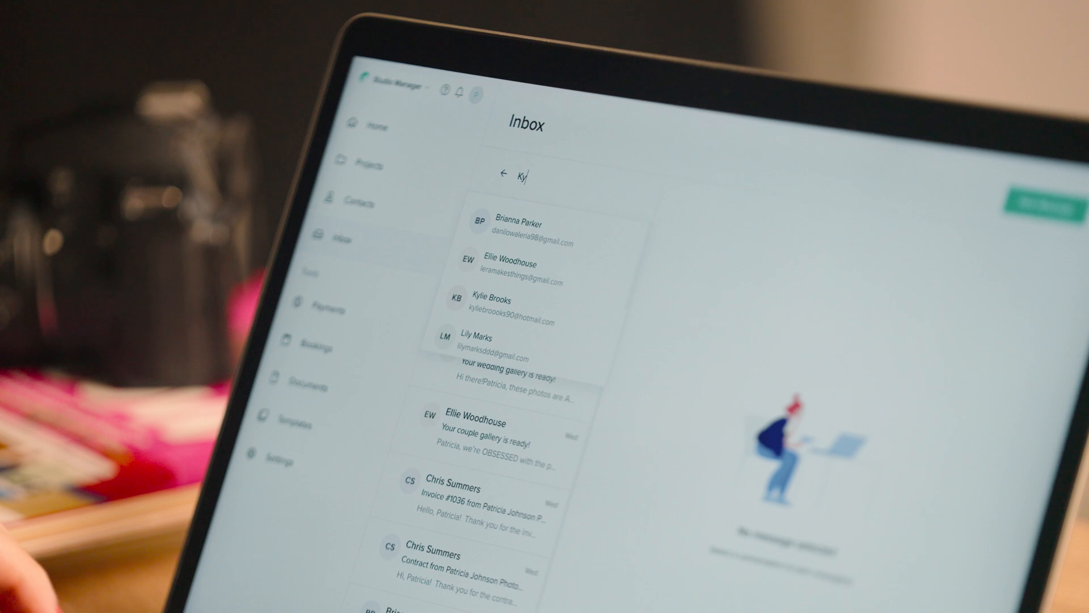
click(493, 300)
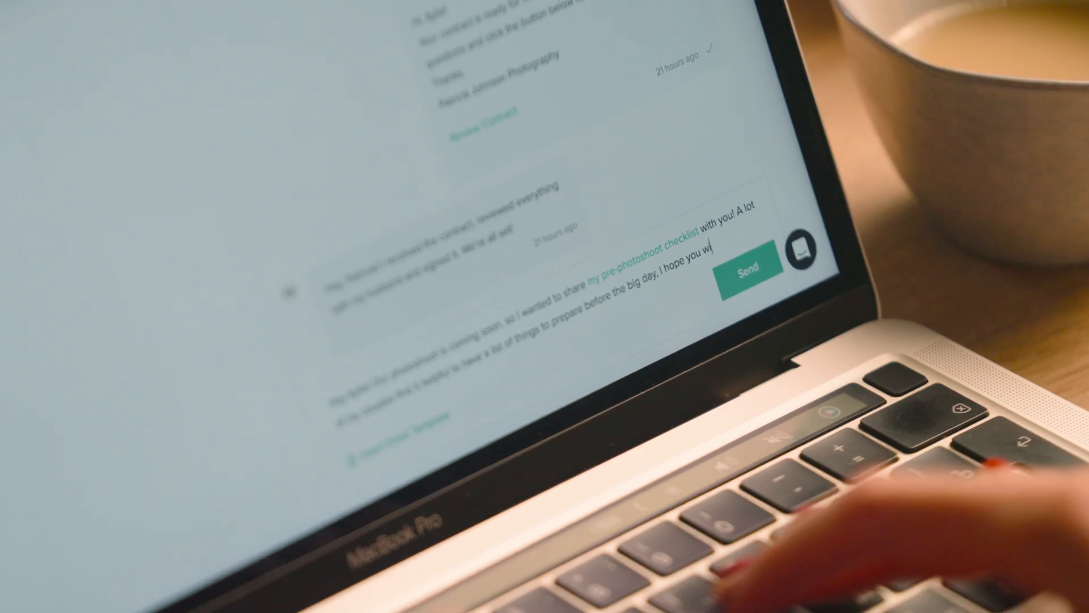
text(will find)
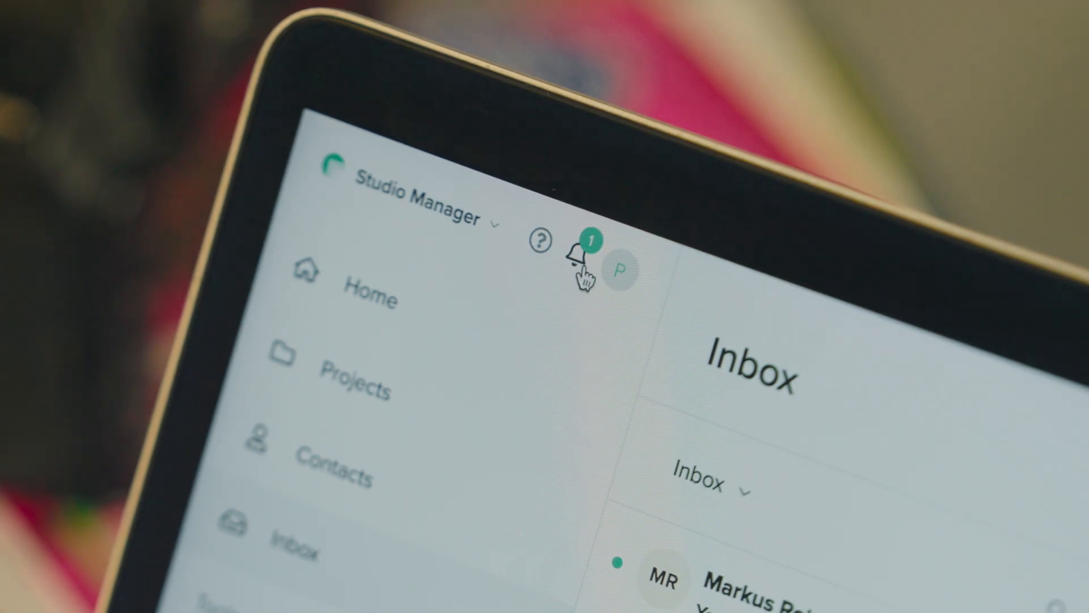
click(580, 251)
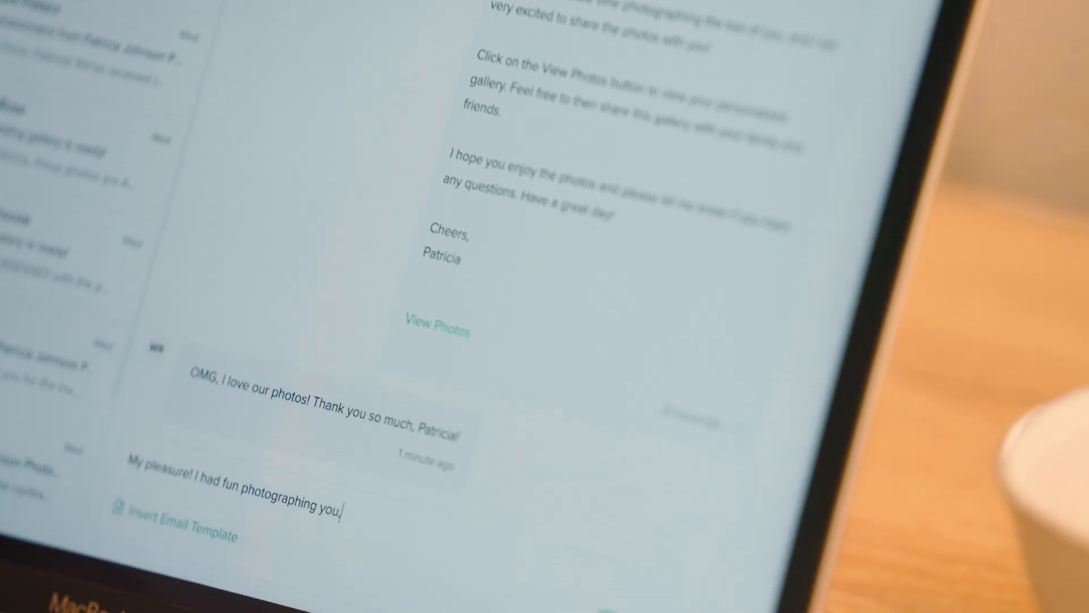
text(, guys)
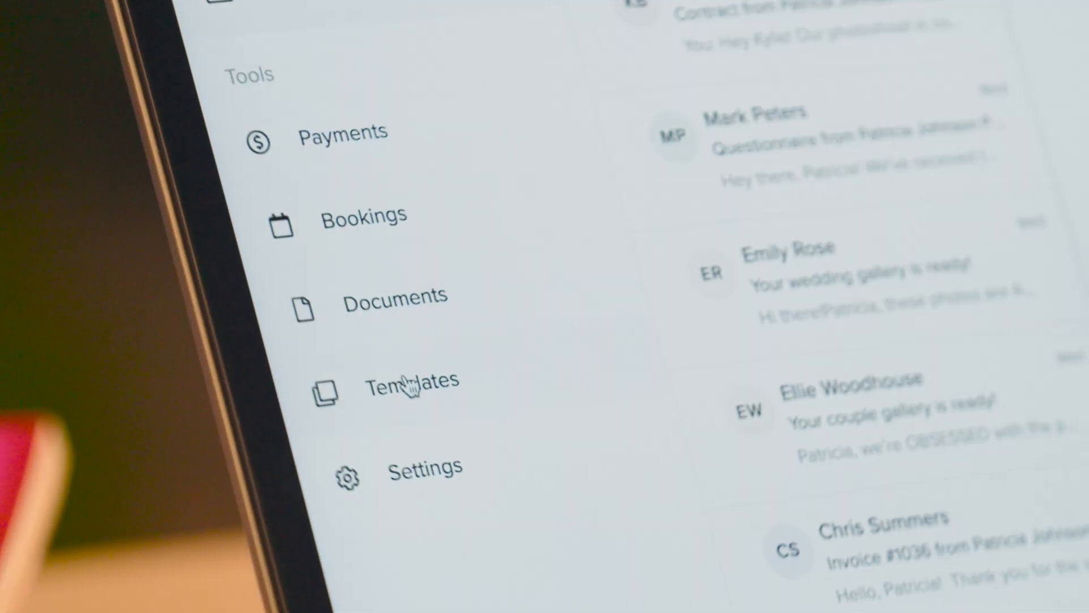
Step: View email templates, start a new Email template, and insert a saved template into the questionnaire
click(411, 381)
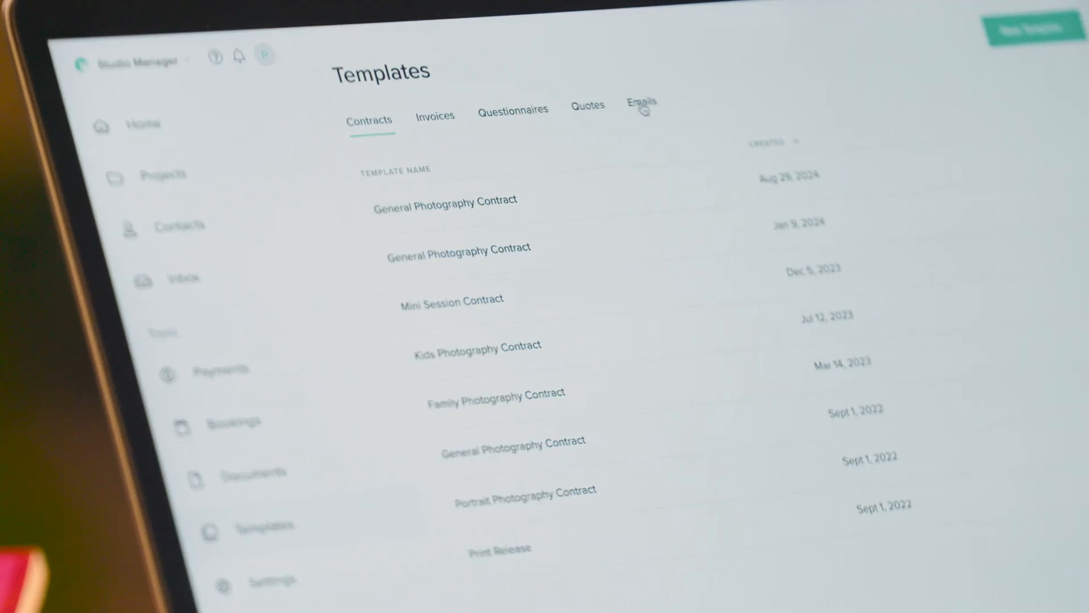
click(640, 105)
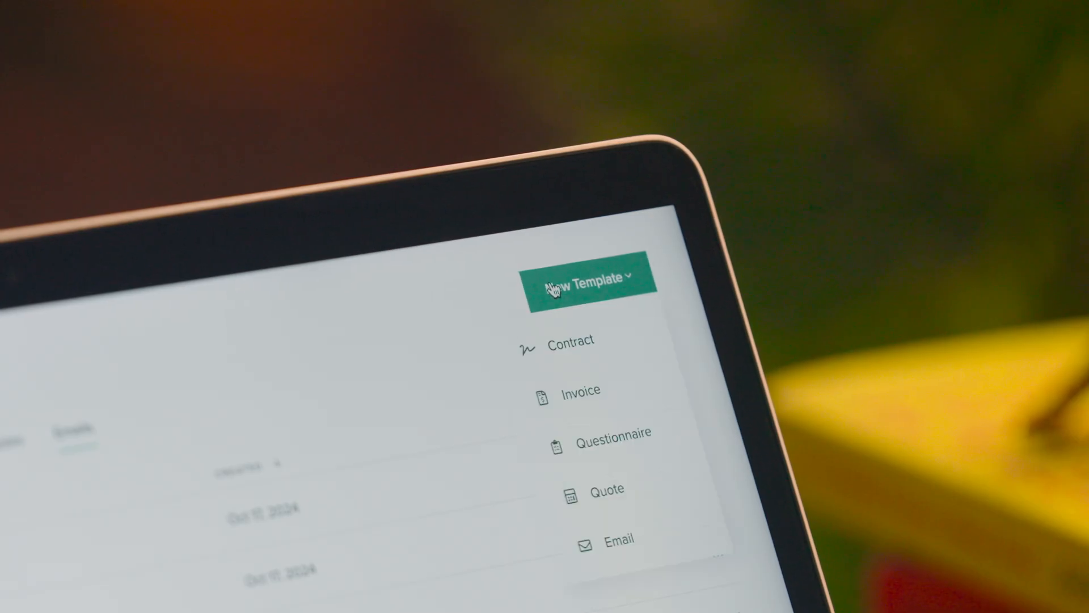
click(613, 432)
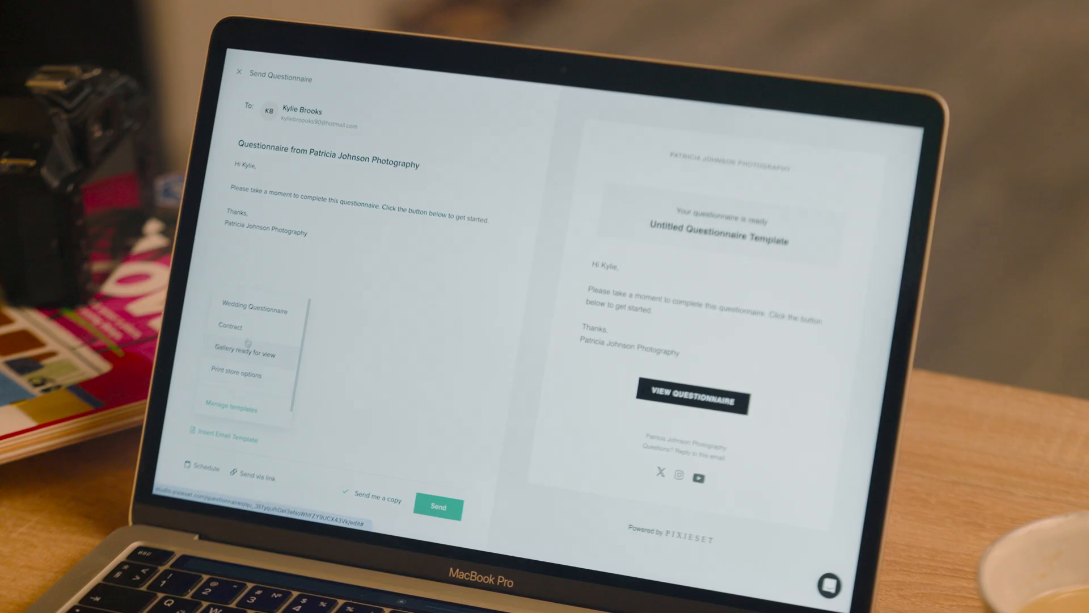
click(254, 310)
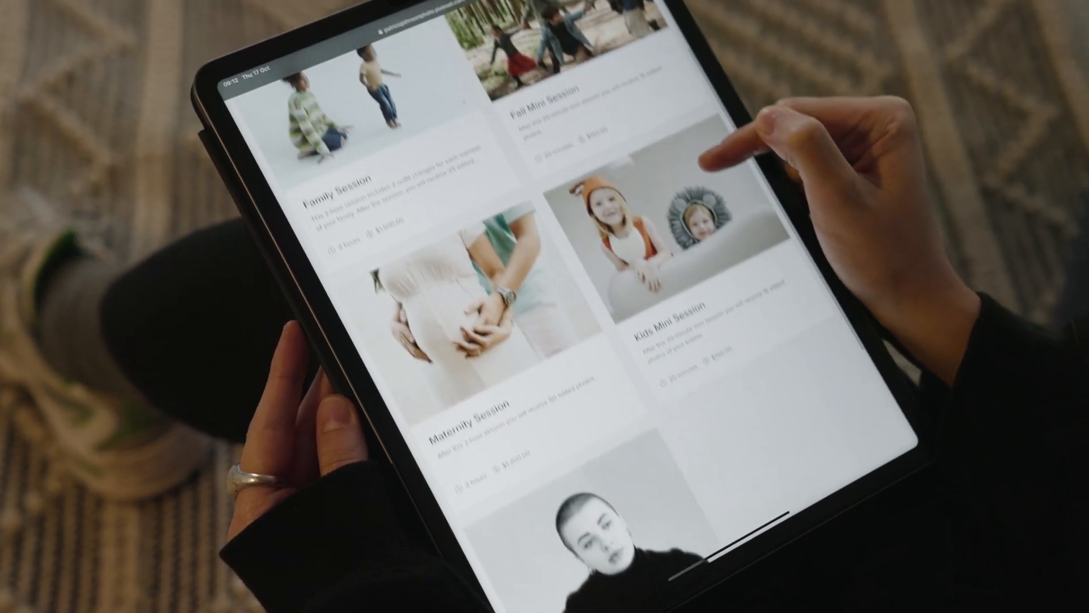
Step: Add a mini session date on Wednesday, October 23
scroll(down, 3)
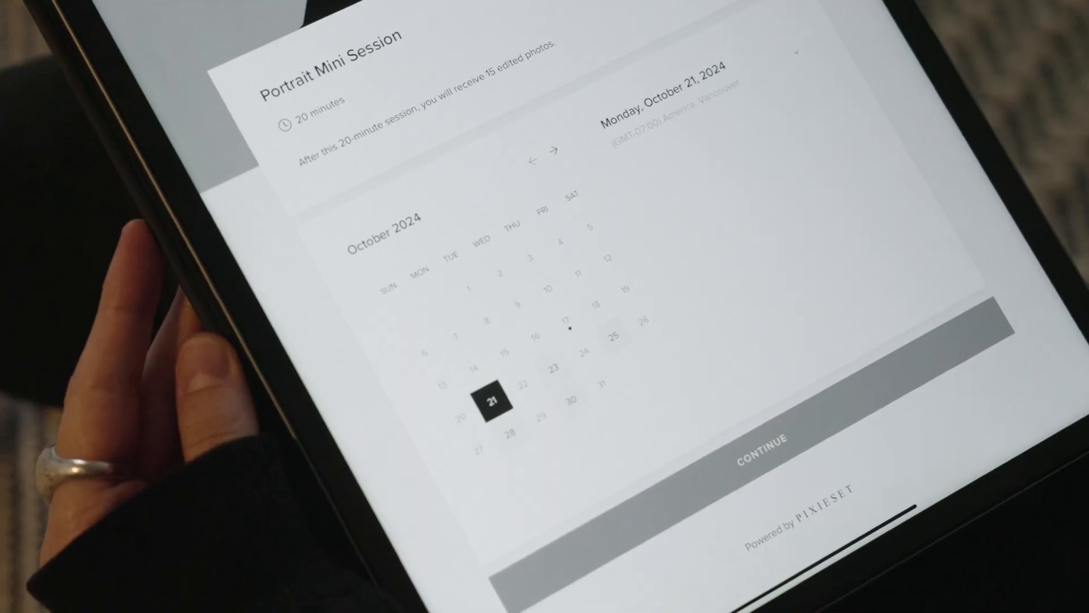
click(553, 365)
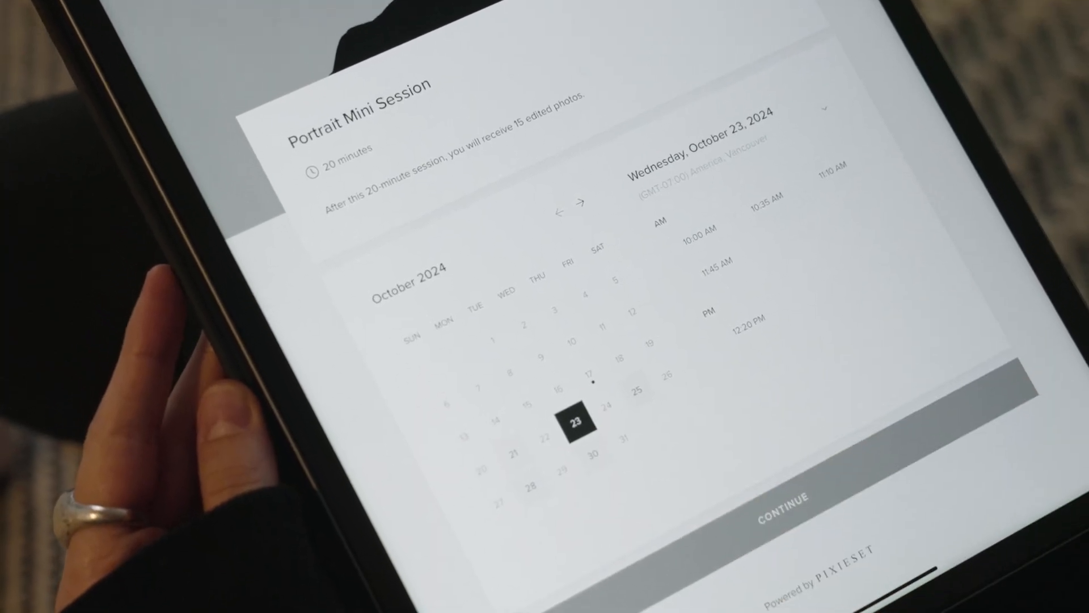
click(776, 503)
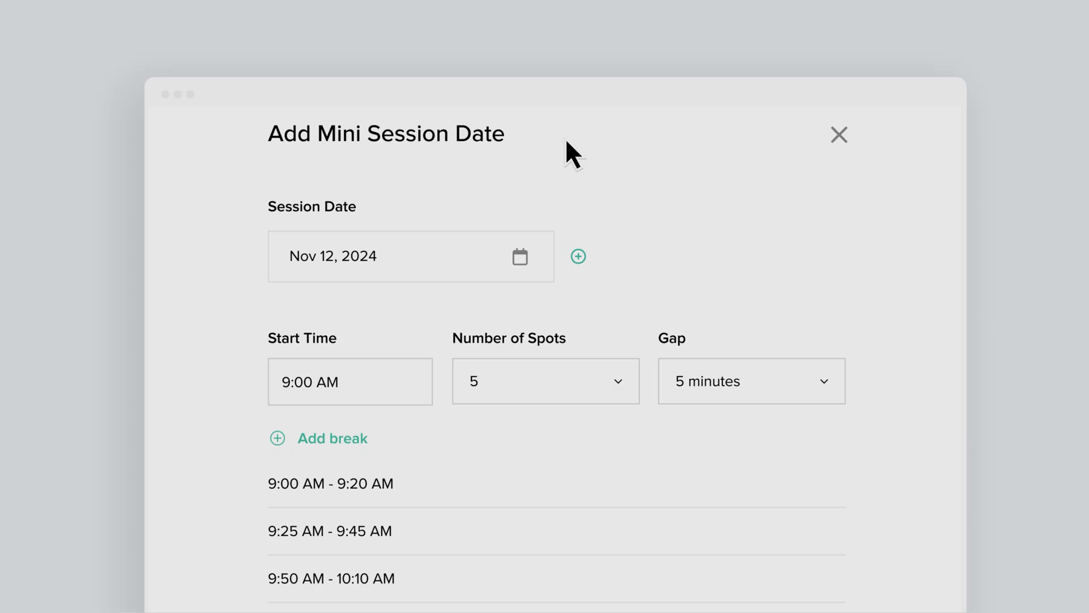
Step: Duplicate the Oct 21 mini session slots onto Wed, Oct 23, 2024
click(577, 256)
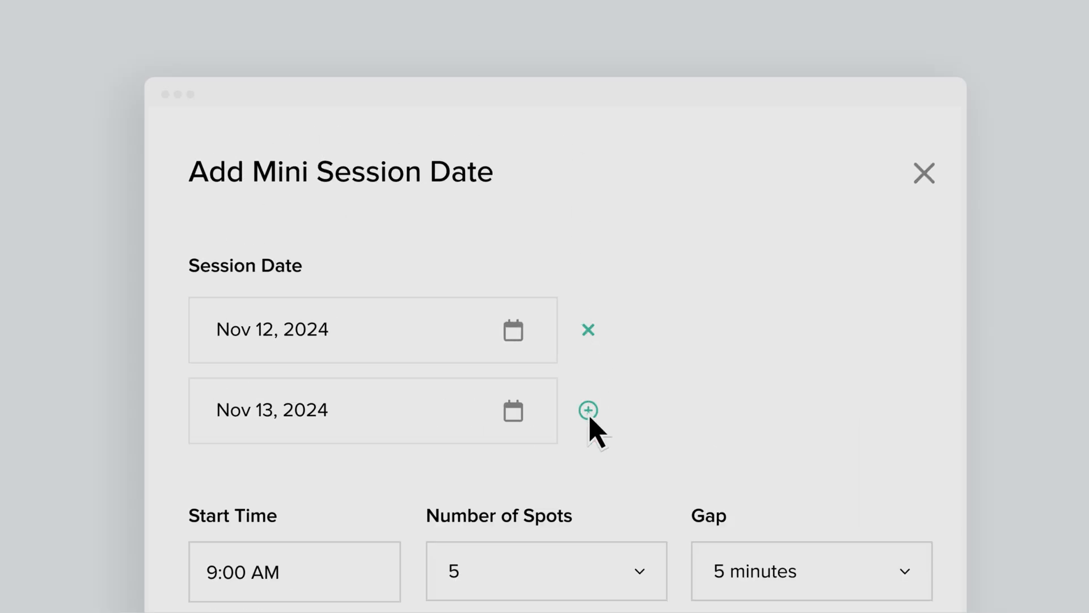
click(588, 411)
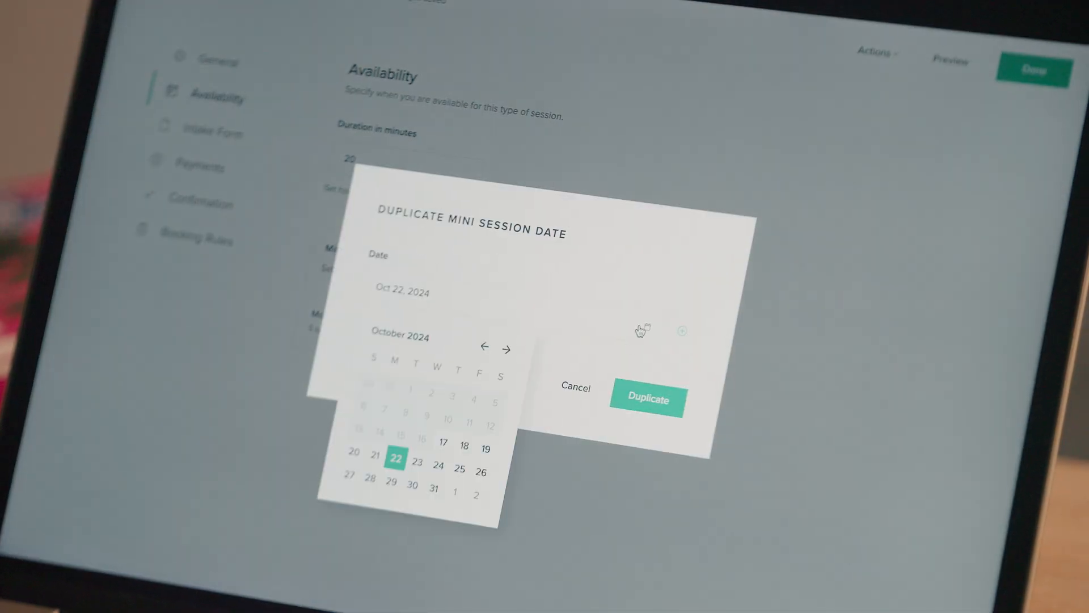
click(418, 463)
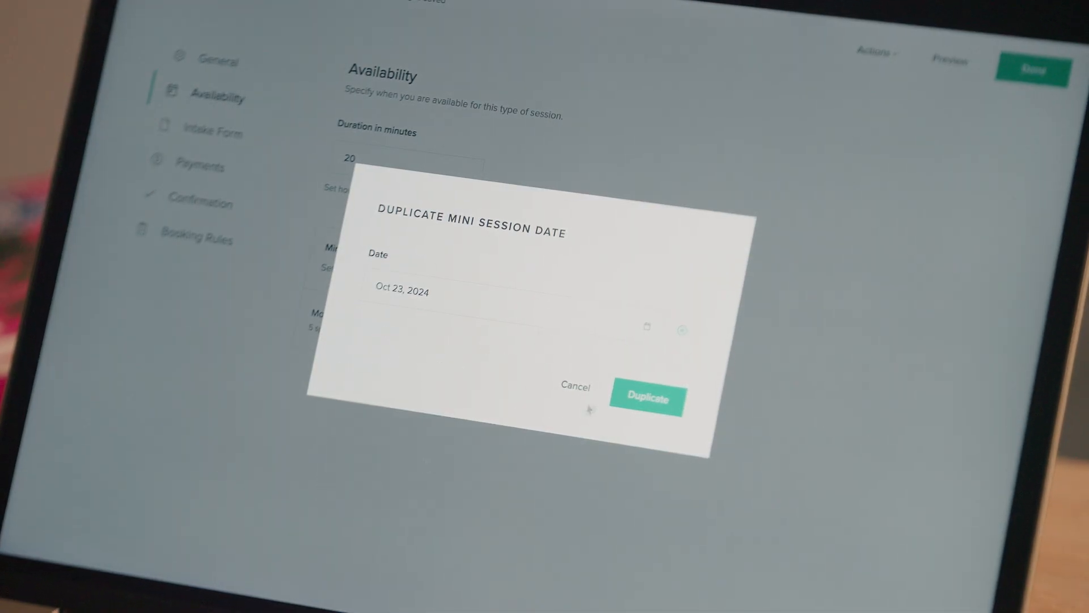
click(647, 399)
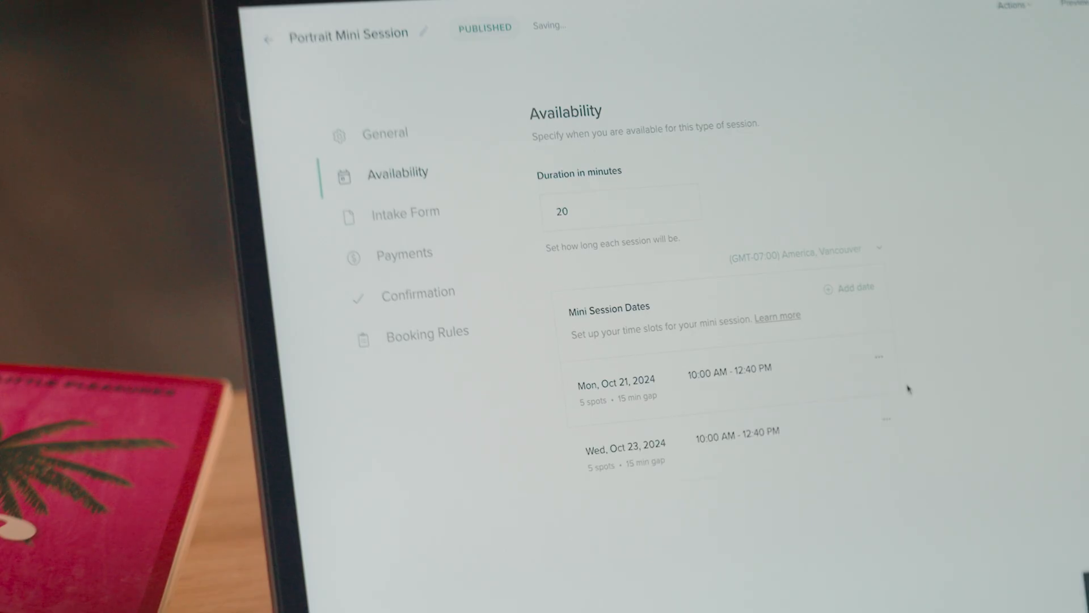
click(428, 332)
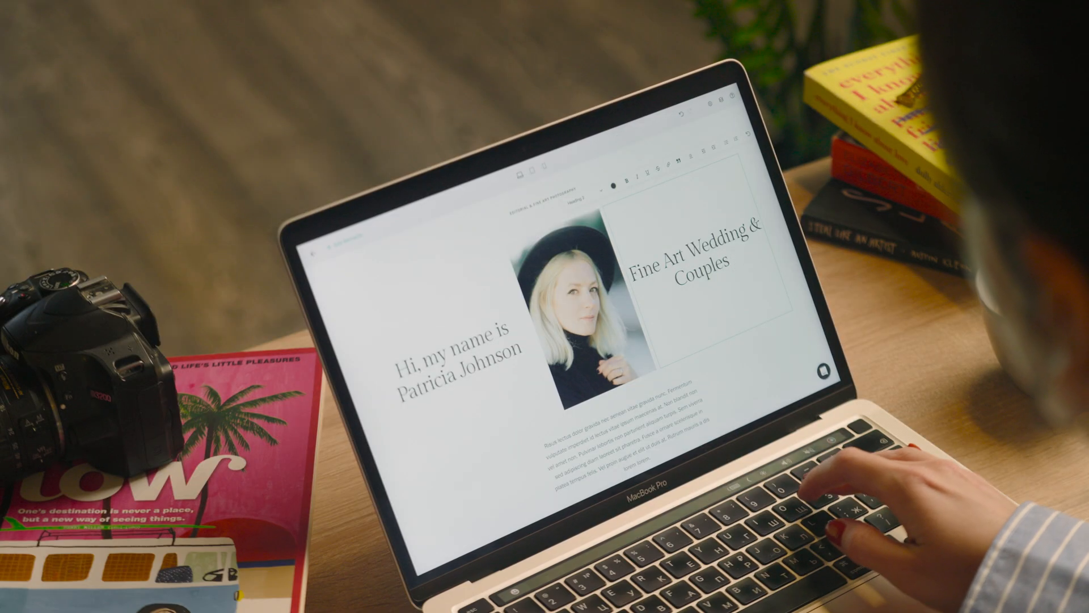
Step: Append 'Photographer' to the homepage heading, then review the site's Draft Sites
text(Photogr)
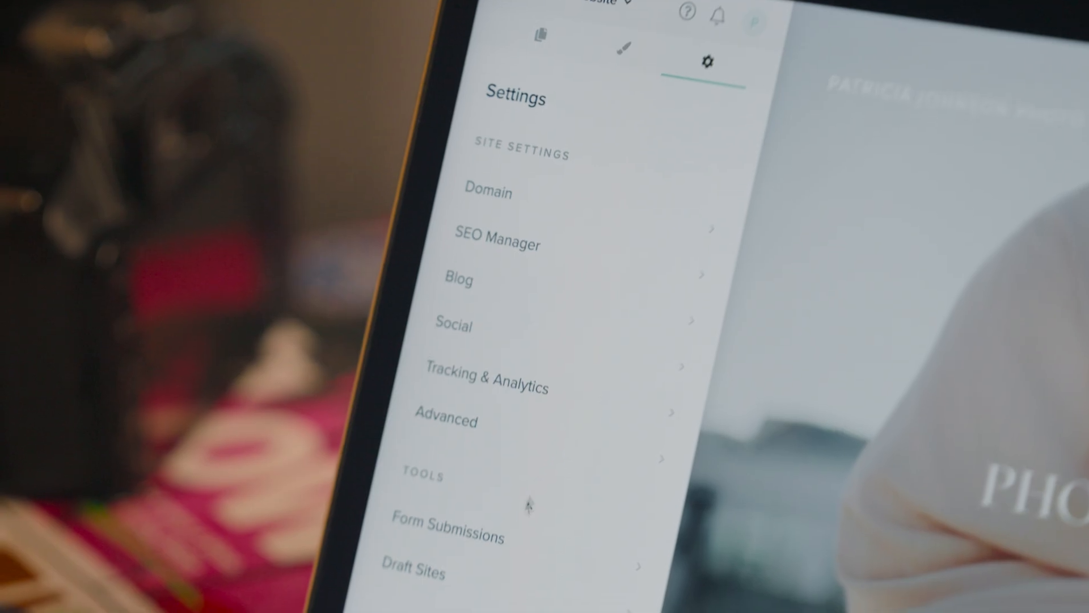
click(414, 572)
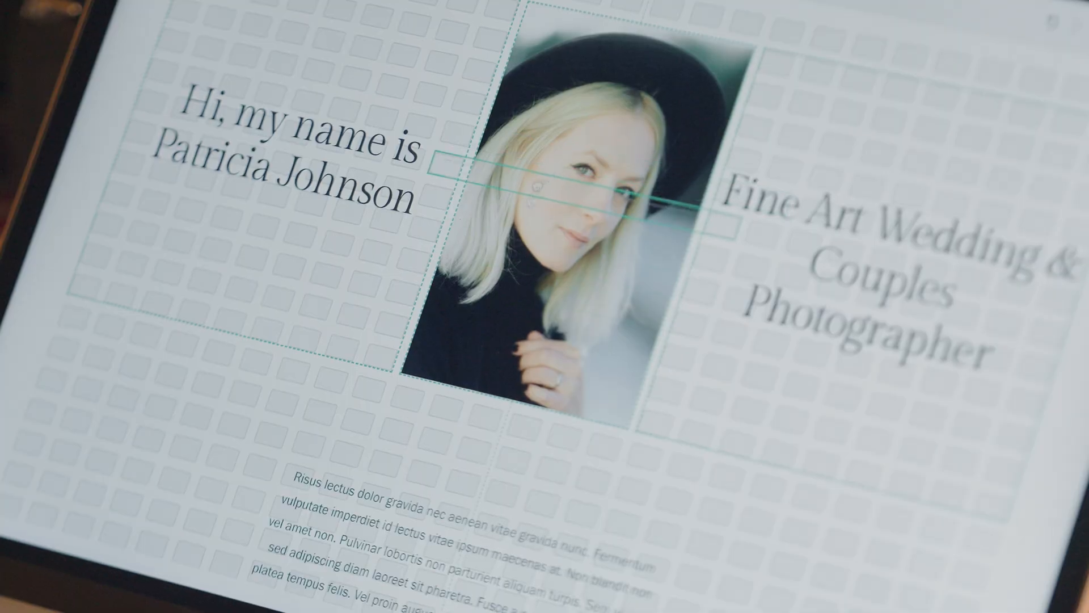
scroll(down, 3)
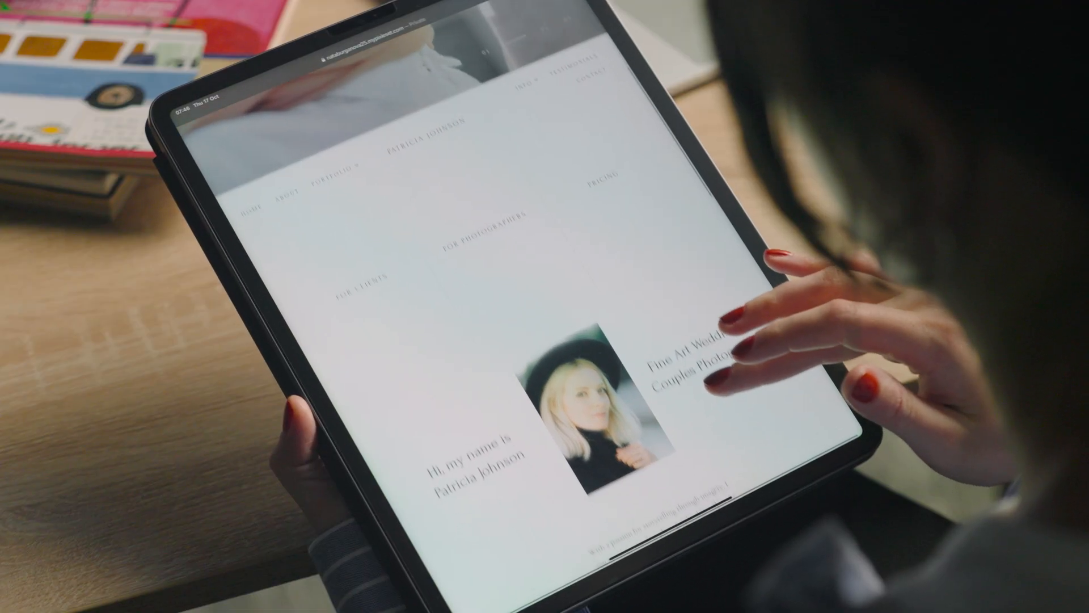
scroll(down, 3)
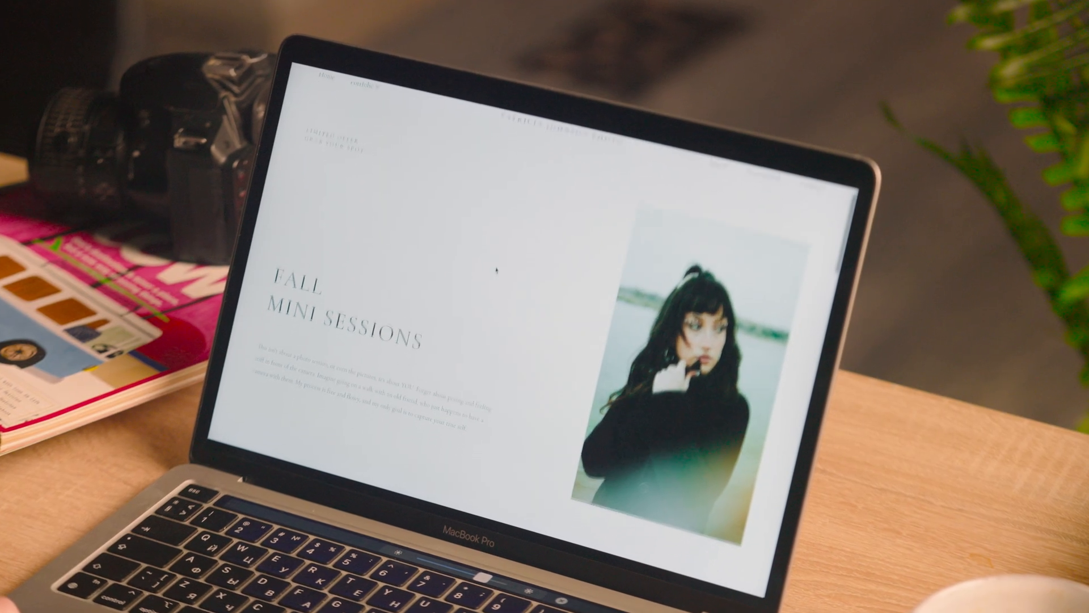
Step: Switch off Show Page Header and Footer for the Fall Mini Session landing page
scroll(down, 3)
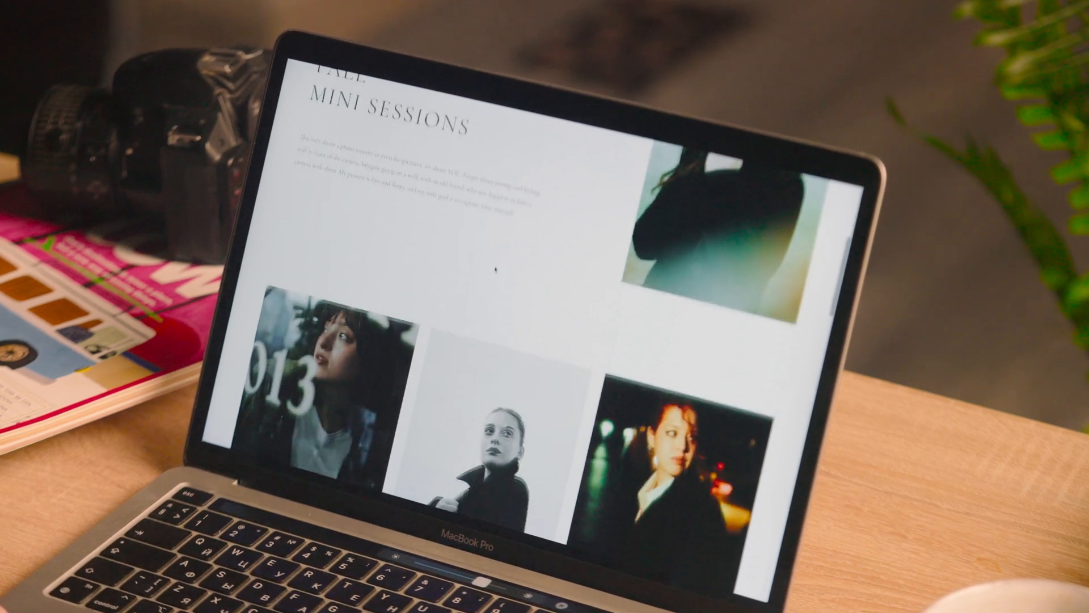
scroll(down, 3)
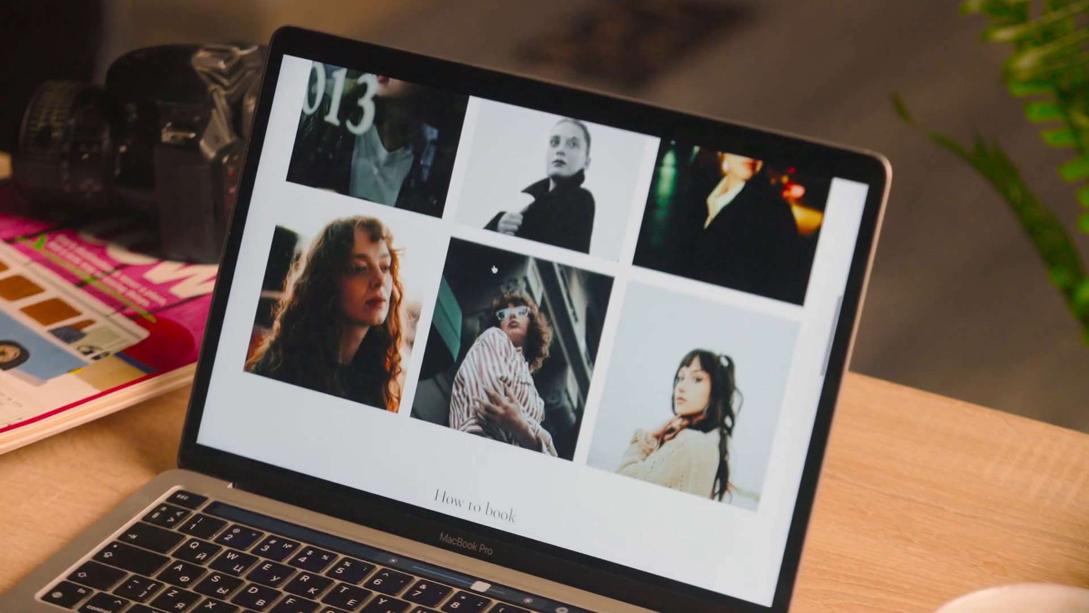
scroll(down, 3)
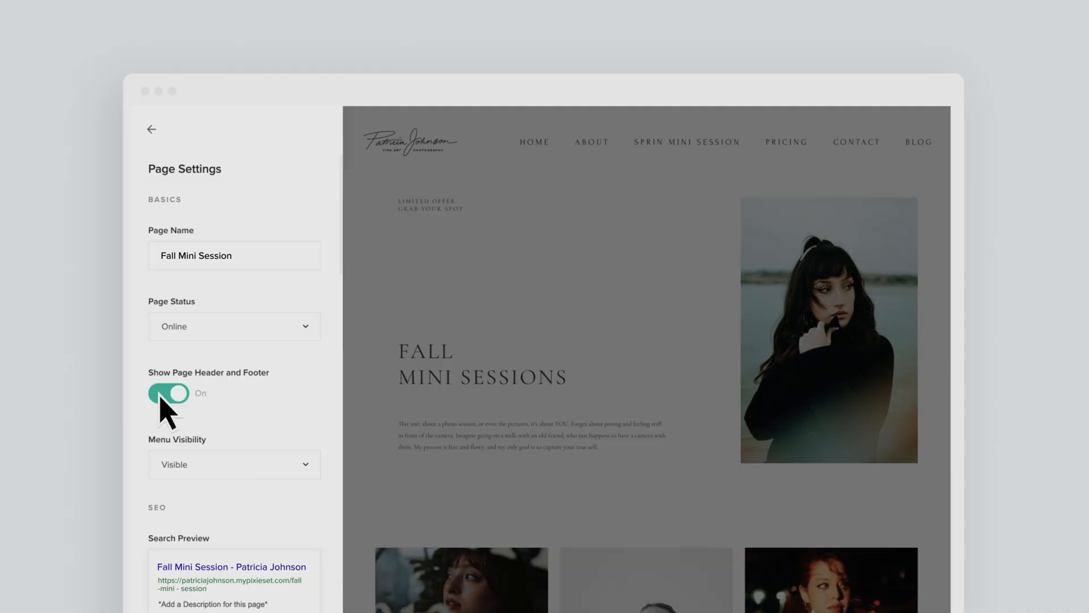
click(151, 129)
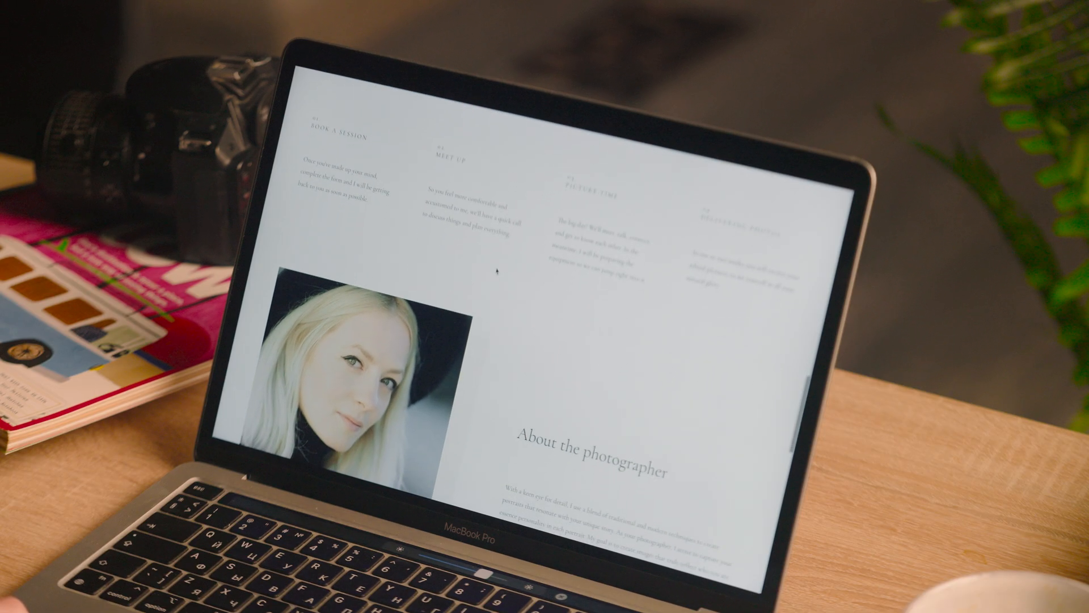
scroll(down, 3)
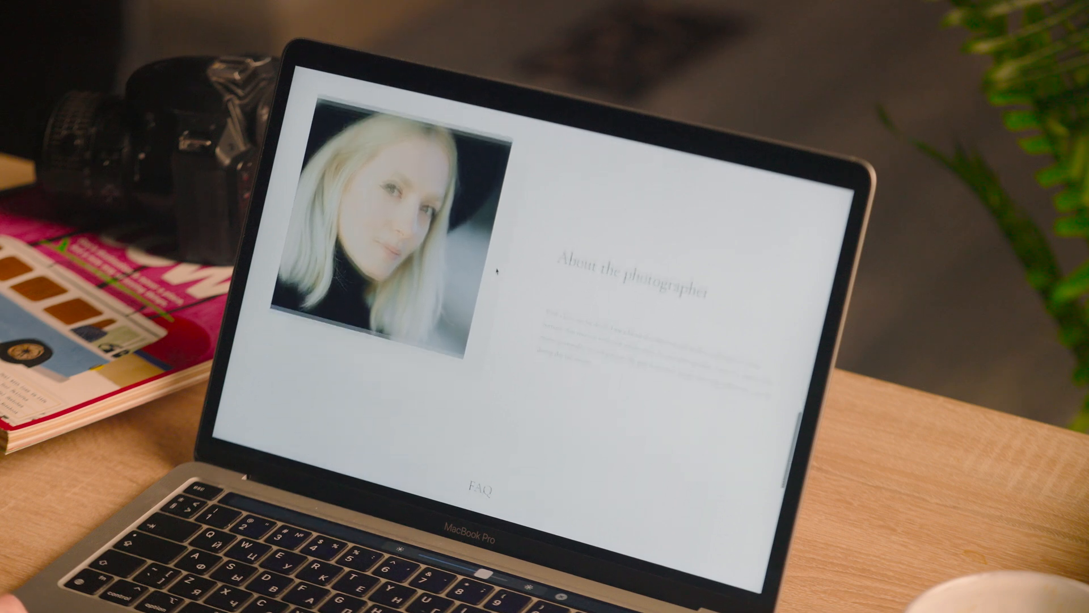
scroll(down, 3)
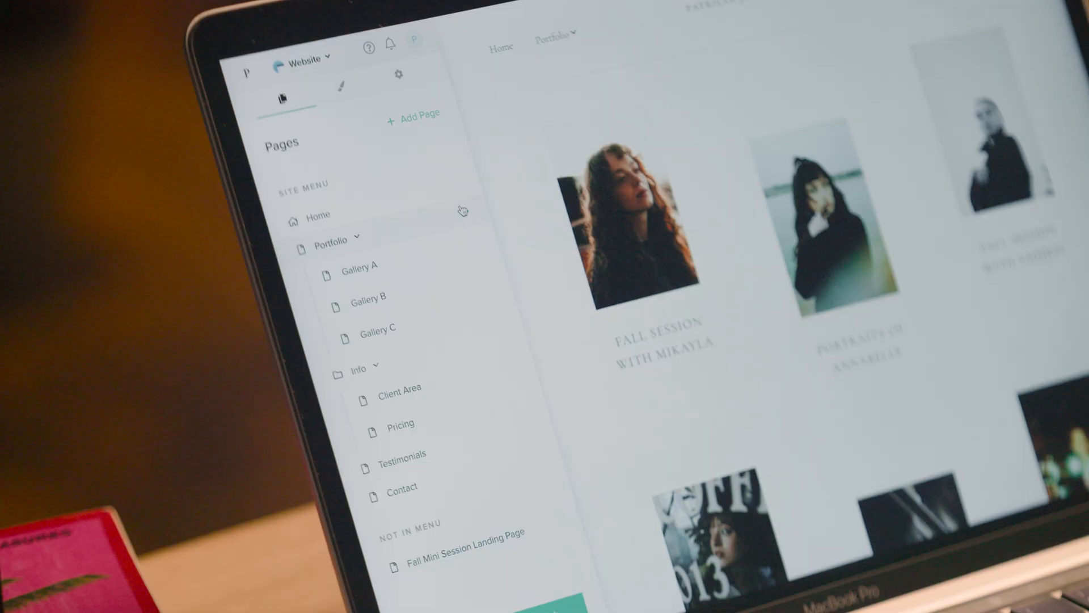
Step: Generate a QR code for the Portfolio page from its page options
click(464, 211)
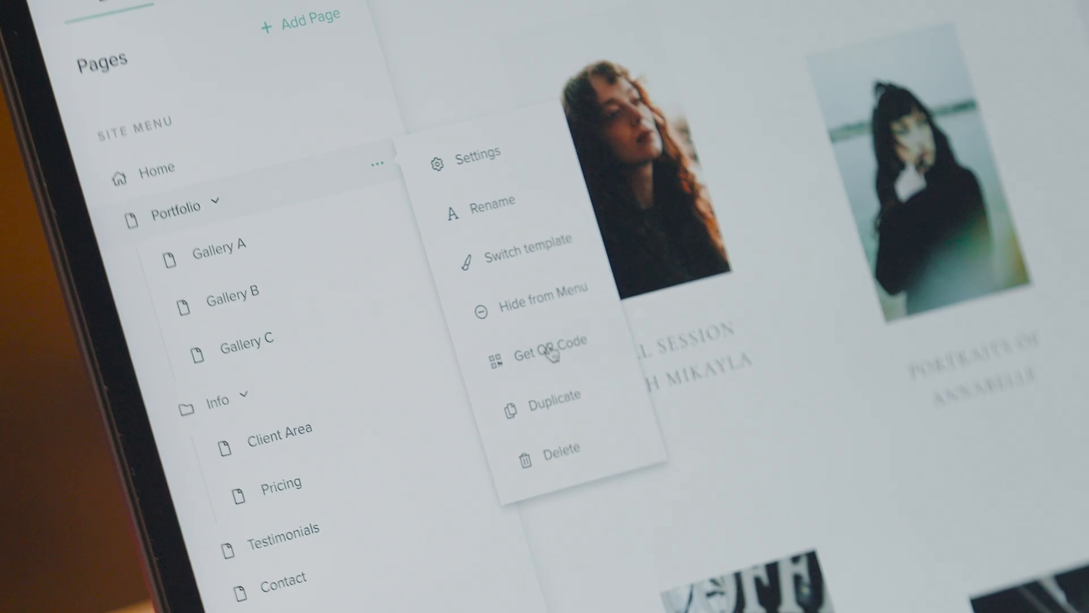
click(551, 356)
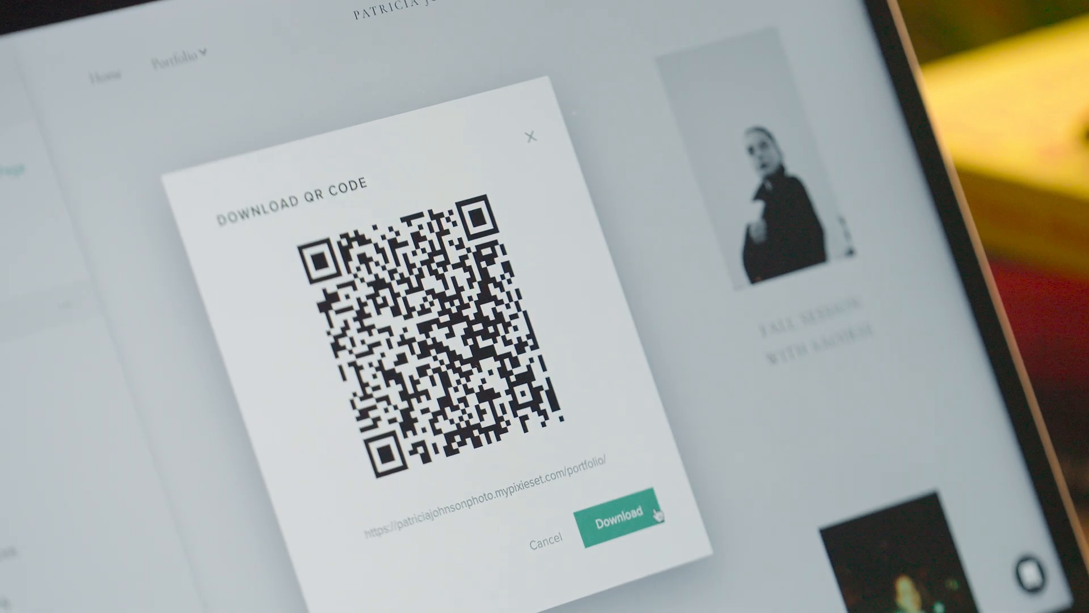